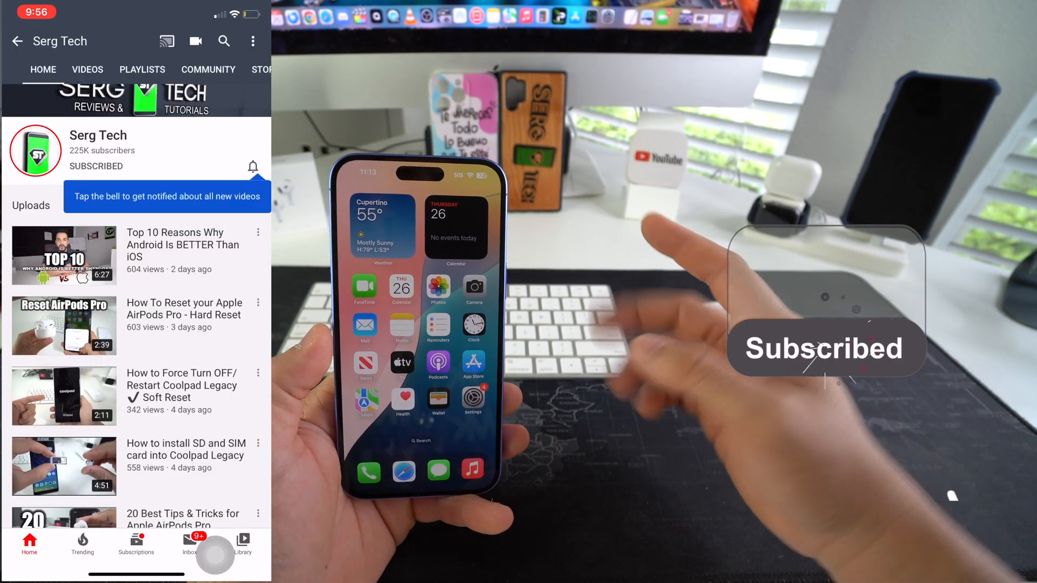
Step: Dismiss the Photos share sheet and return to the home screen page with Send Anywhere
left_click(253, 167)
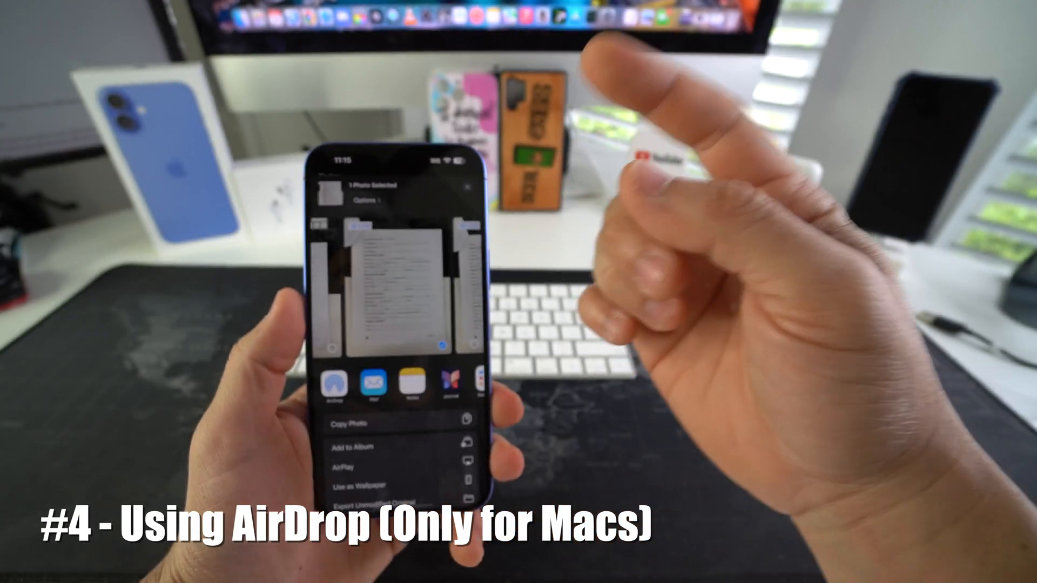
left_click(325, 384)
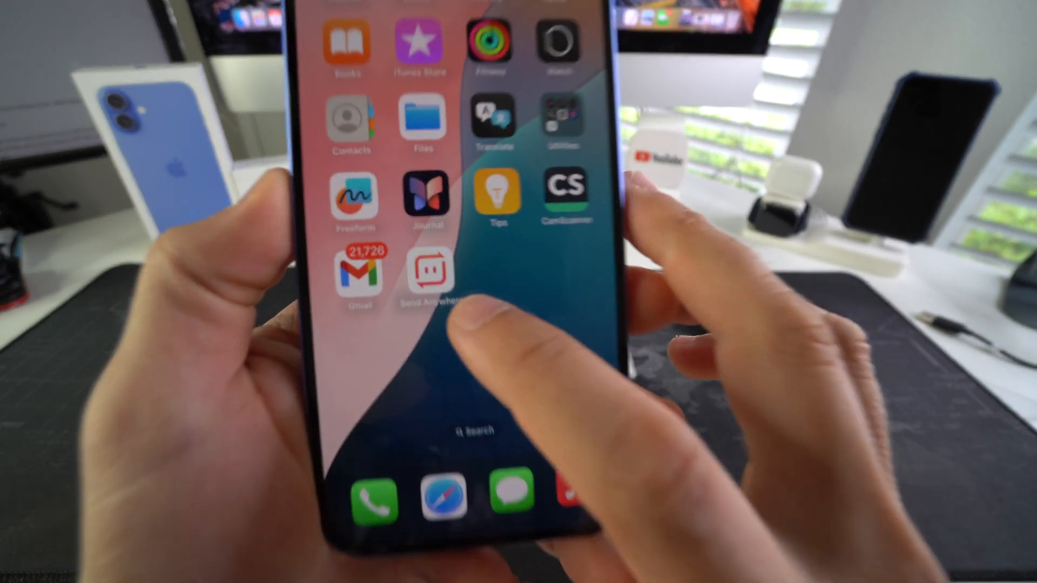
Step: Launch Send Anywhere, allow full photo library access, and select the photo to send
left_click(429, 275)
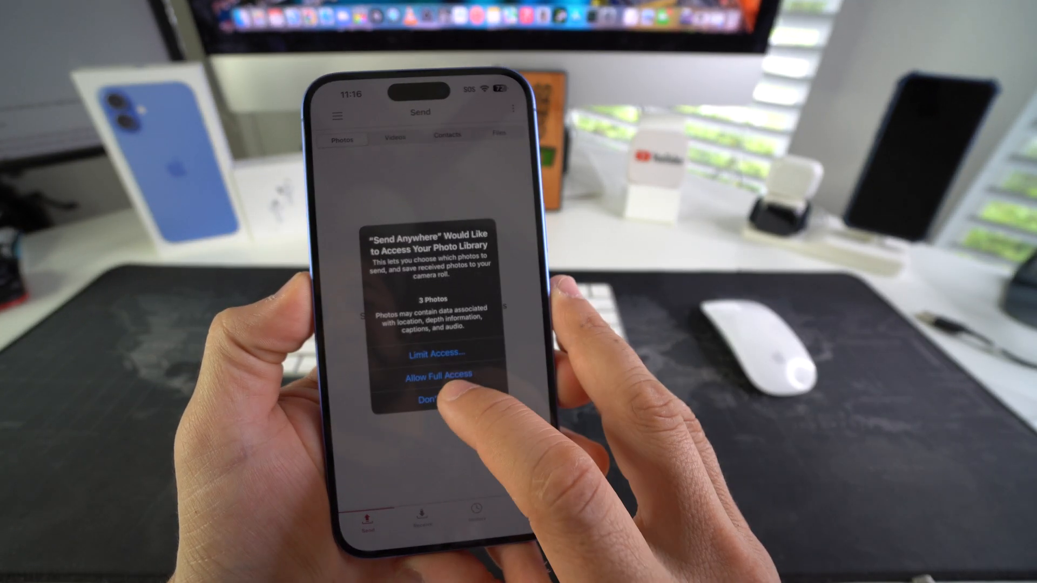
left_click(432, 374)
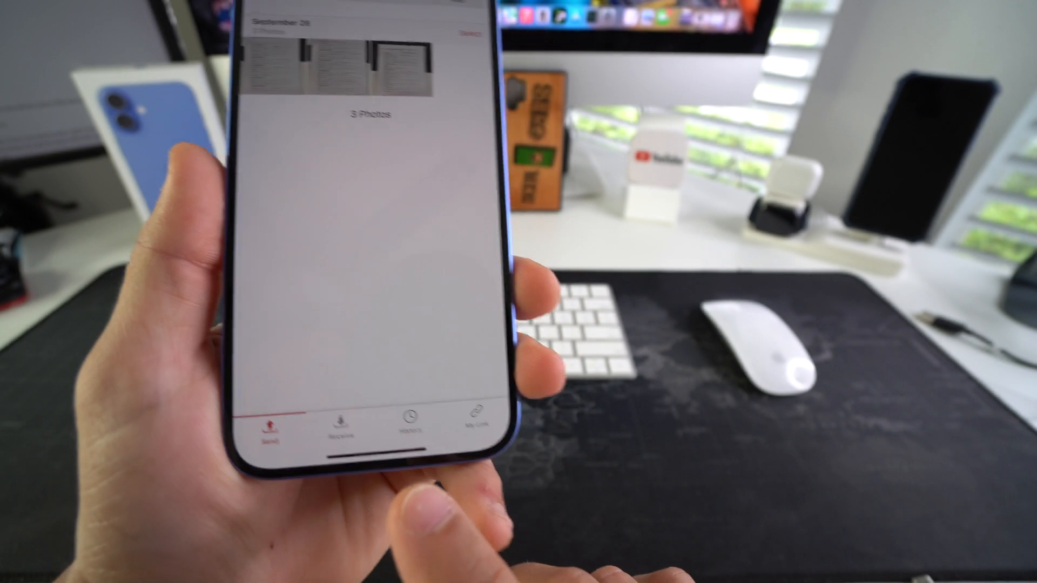
left_click(411, 427)
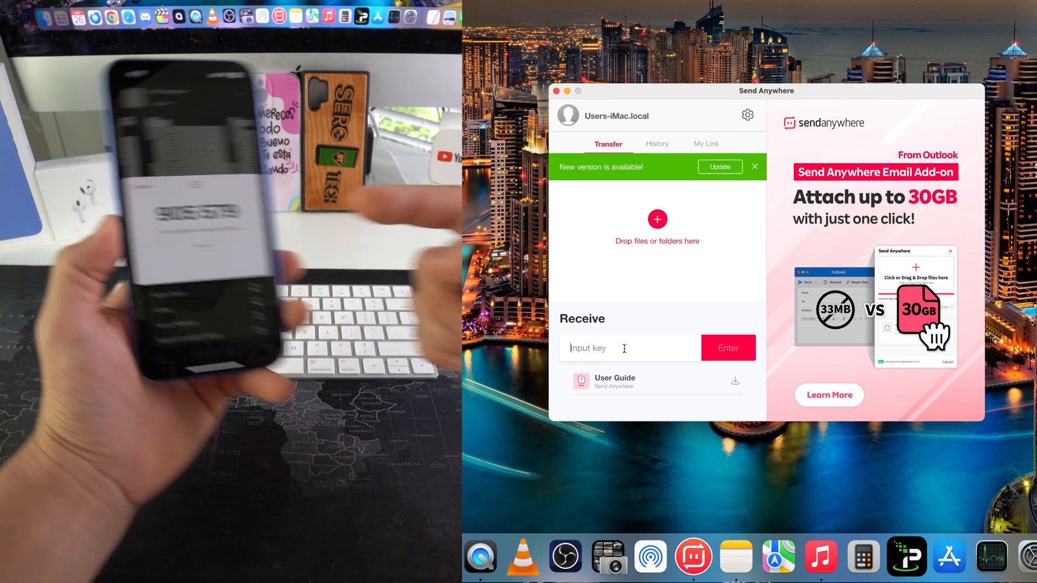
type("905579")
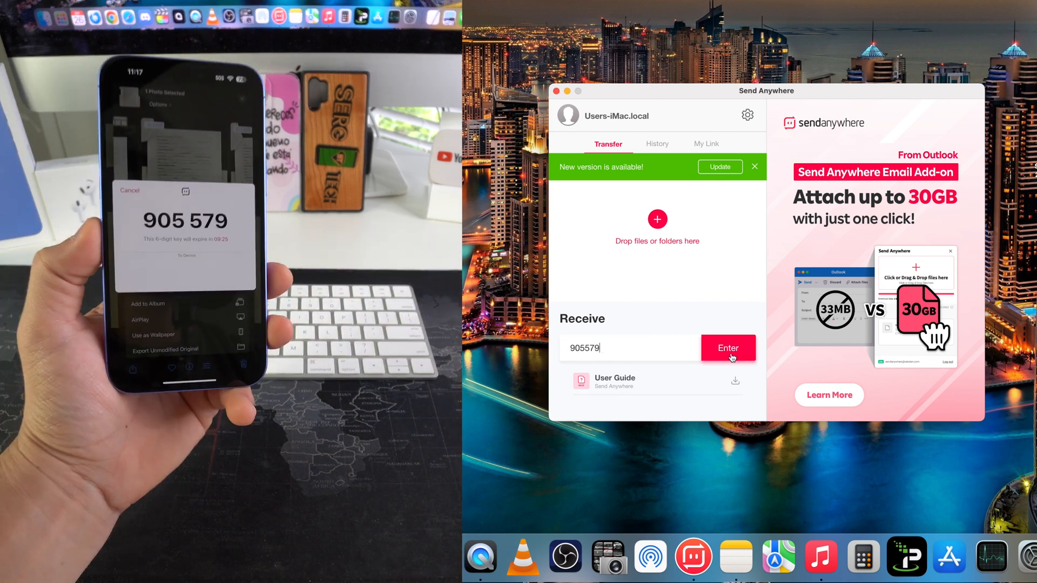
left_click(727, 348)
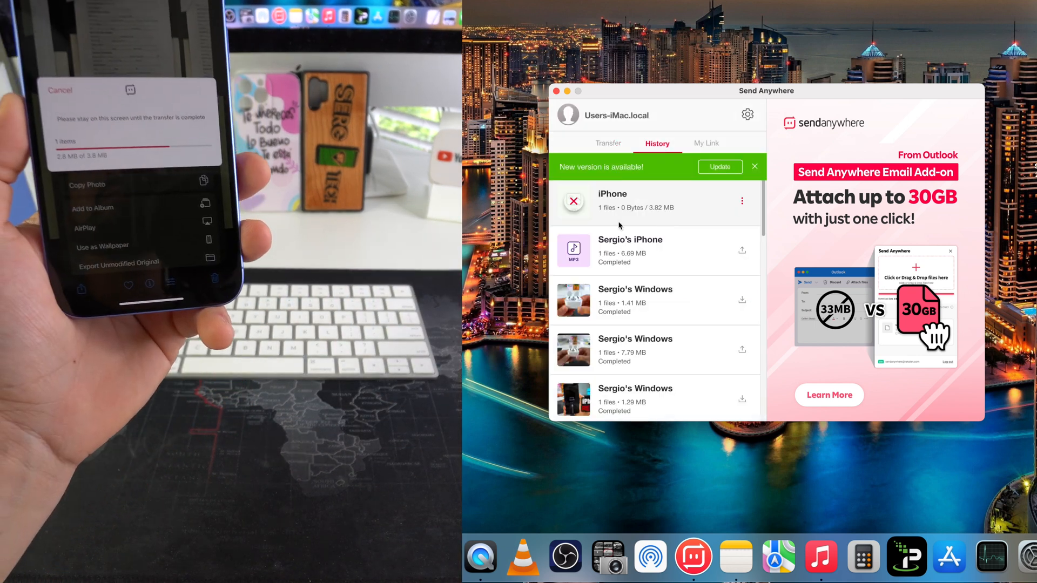